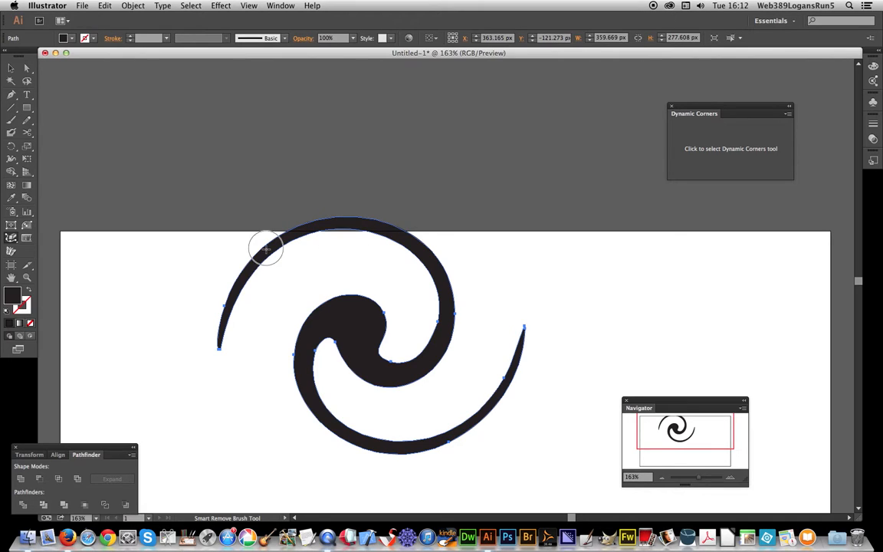
mouse_move(318, 306)
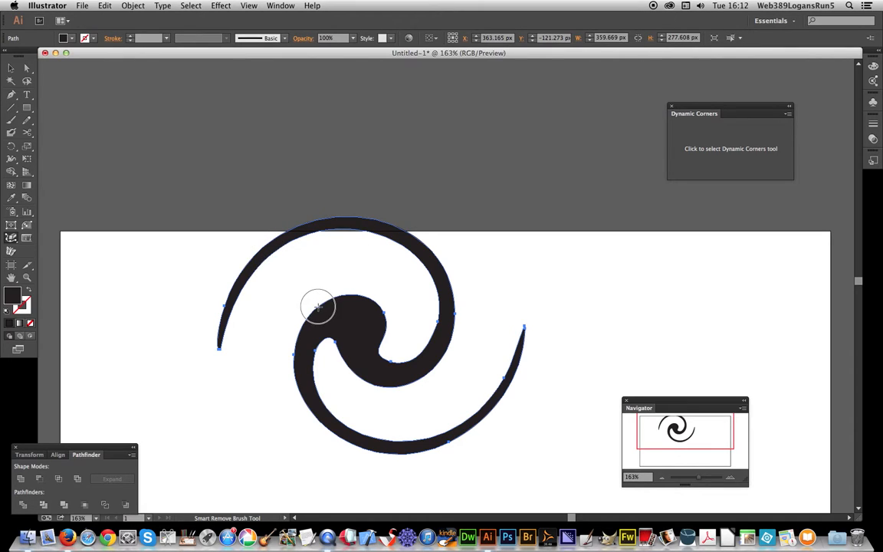
mouse_move(30, 226)
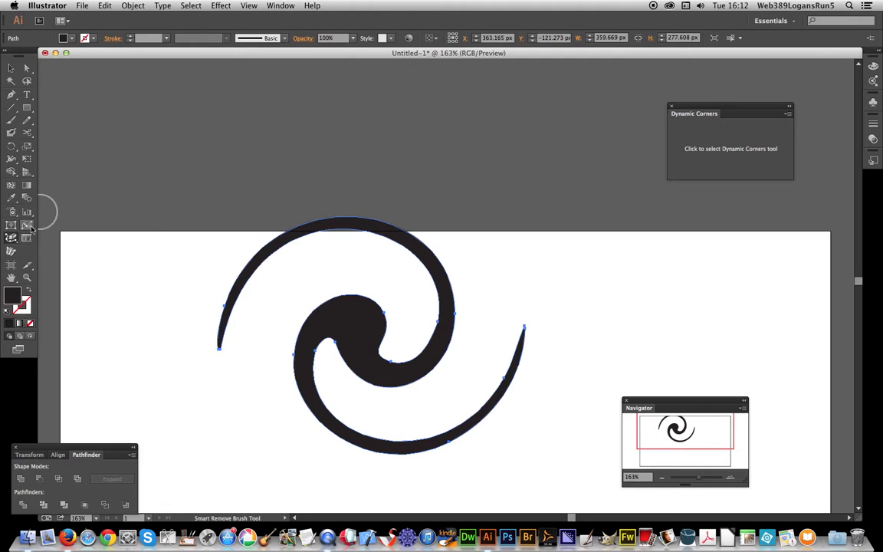
mouse_move(27, 237)
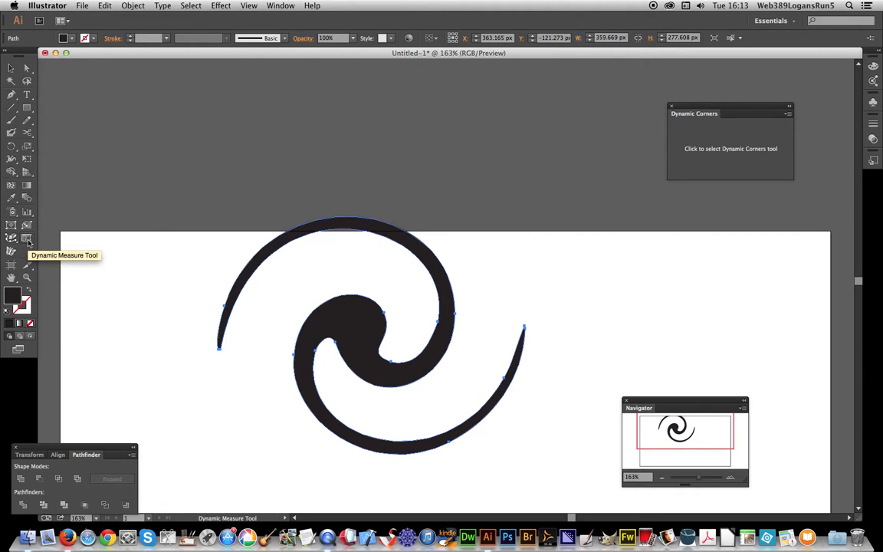
mouse_move(252, 243)
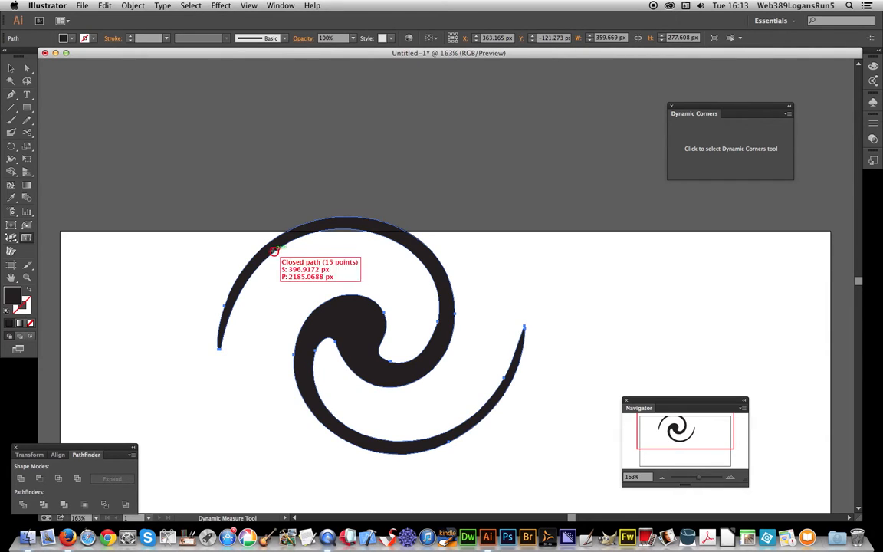
- Drag a distance measure from the spiral's outer arm to its inner curl, about 83 px
left_click_drag(274, 252, 325, 300)
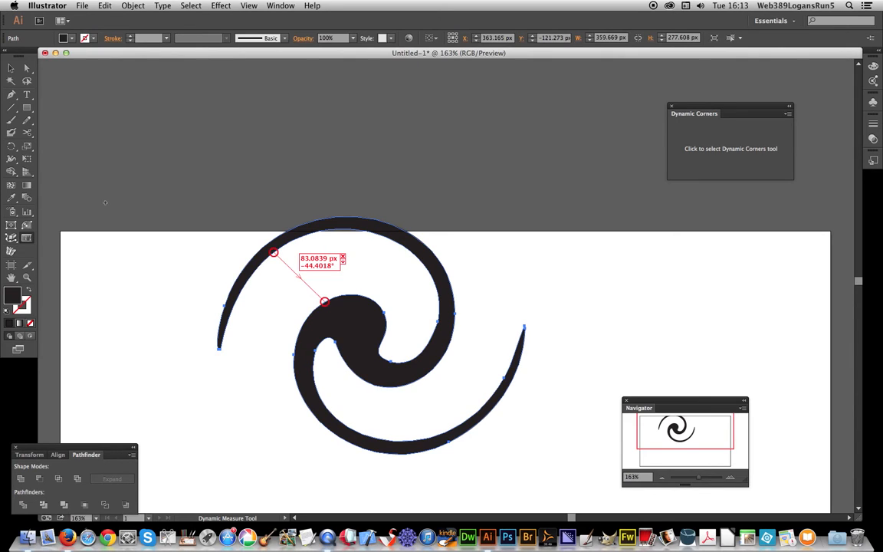
left_click(26, 238)
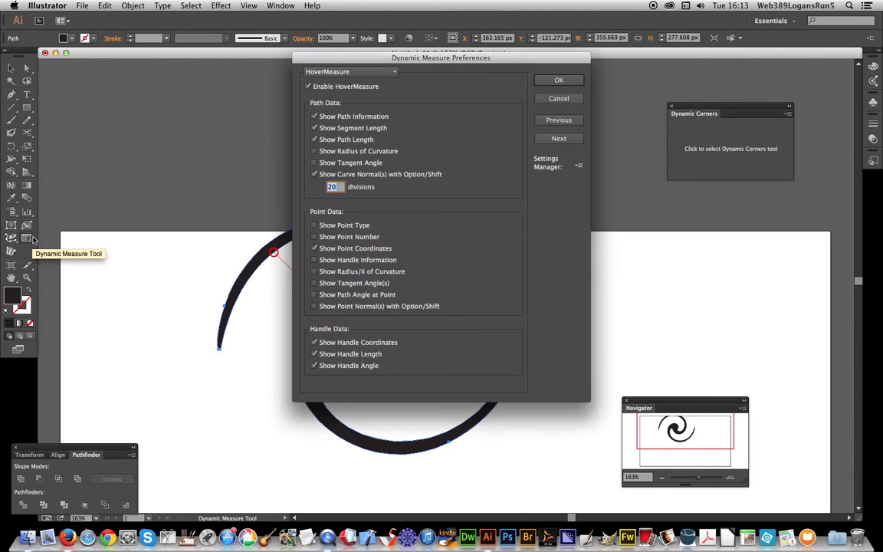
left_click(350, 71)
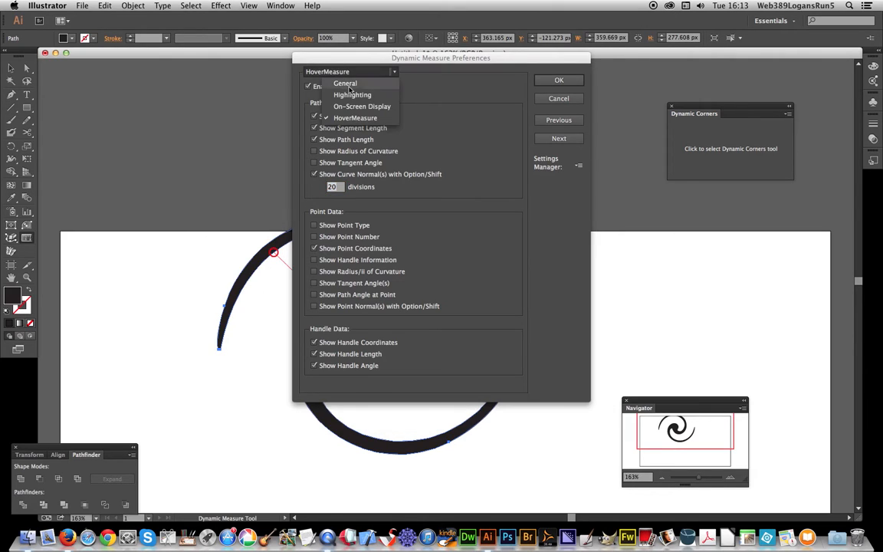
left_click(345, 83)
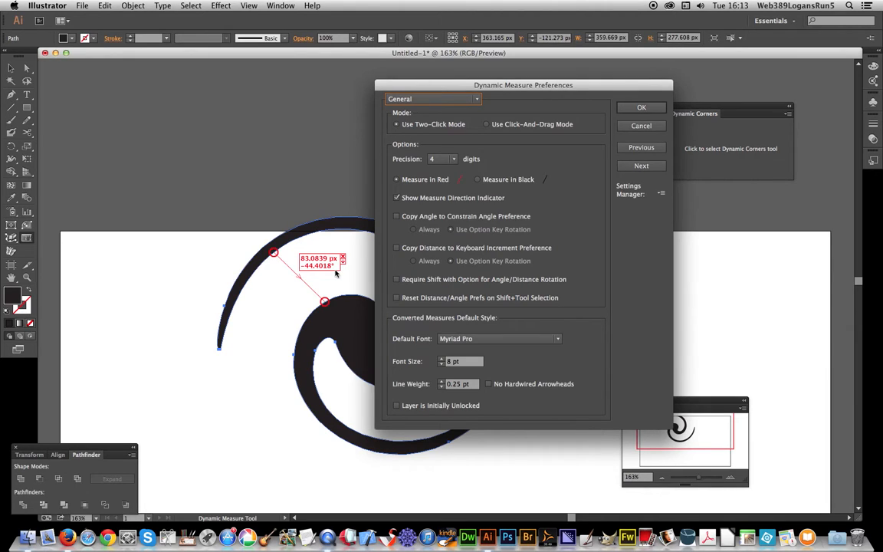
mouse_move(371, 213)
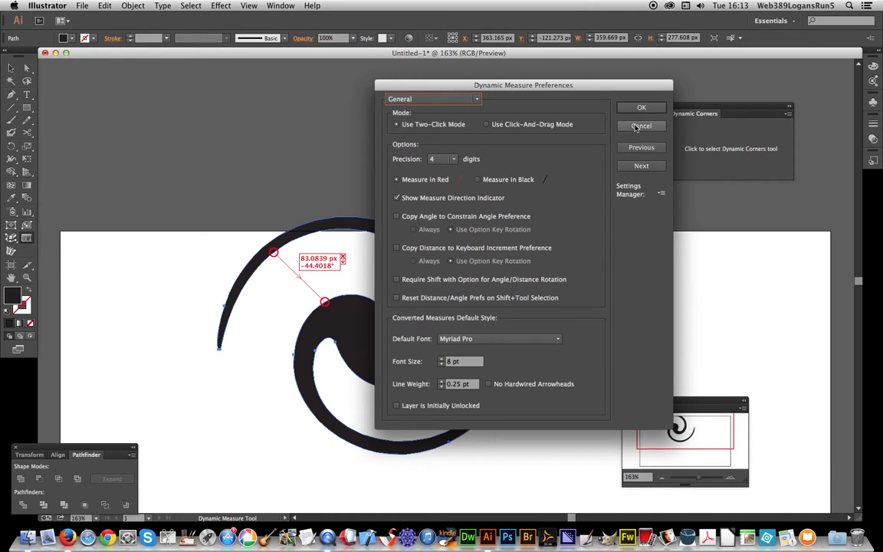
left_click(641, 126)
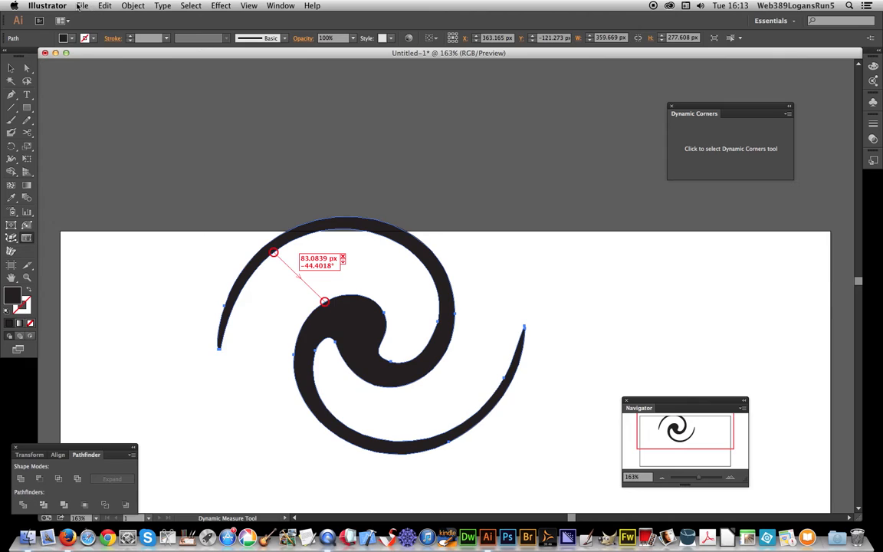
- In the Units preferences, change the General unit from Pixels to Millimeters
left_click(47, 5)
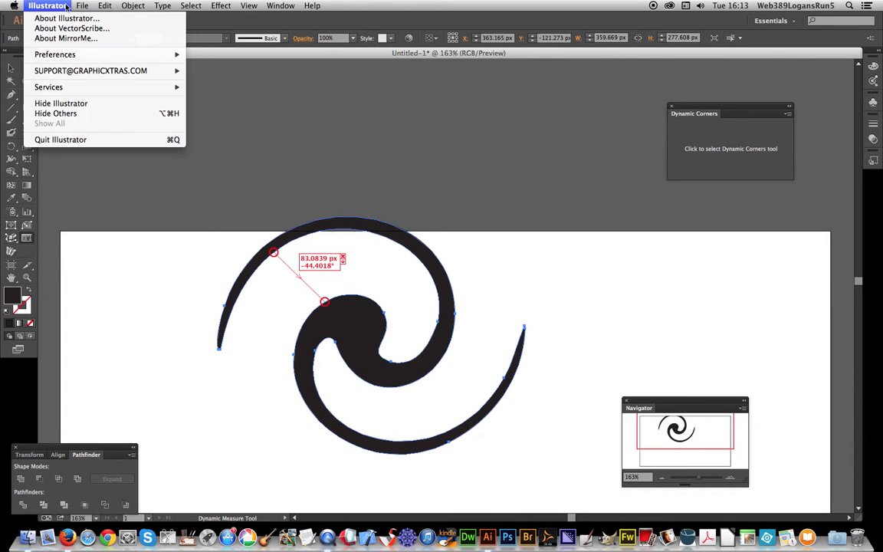
mouse_move(55, 53)
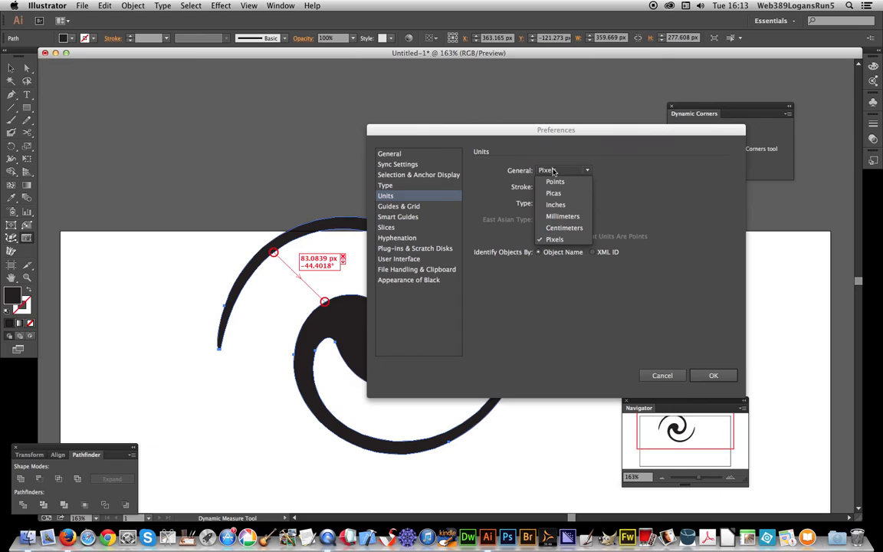
left_click(562, 215)
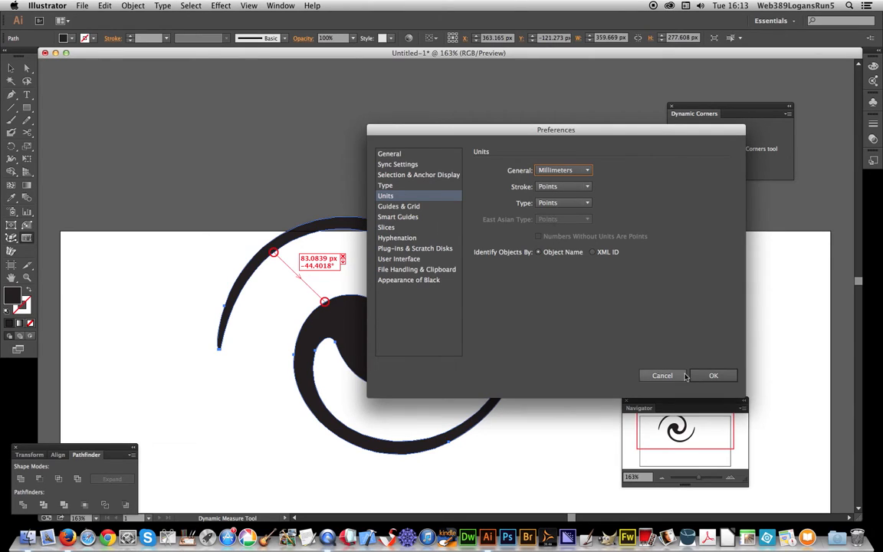
- Confirm the Preferences dialog so the spiral measure reads 29.3102 mm at −44.4018°
left_click(713, 374)
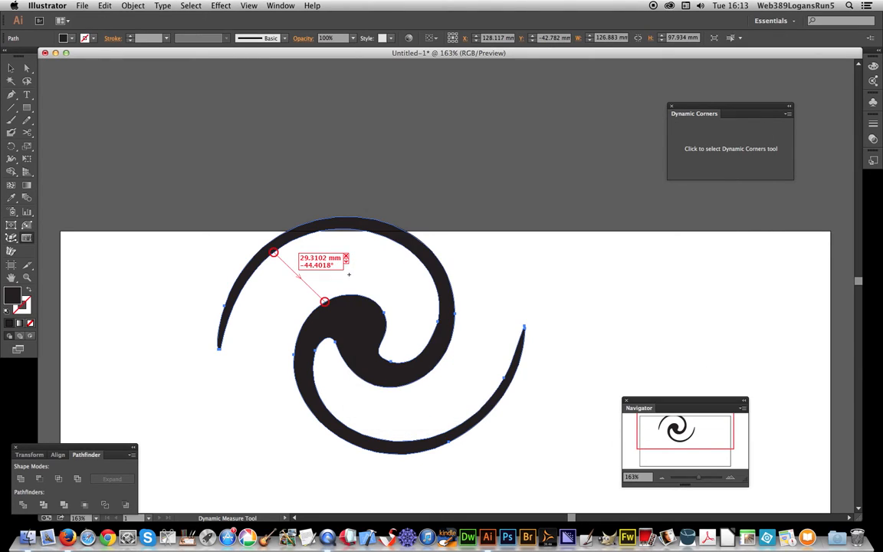
mouse_move(351, 259)
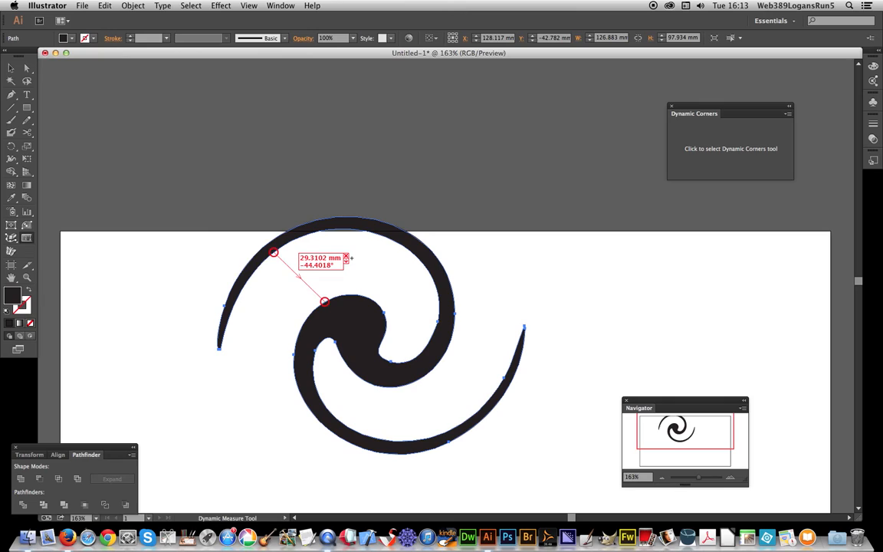
mouse_move(294, 262)
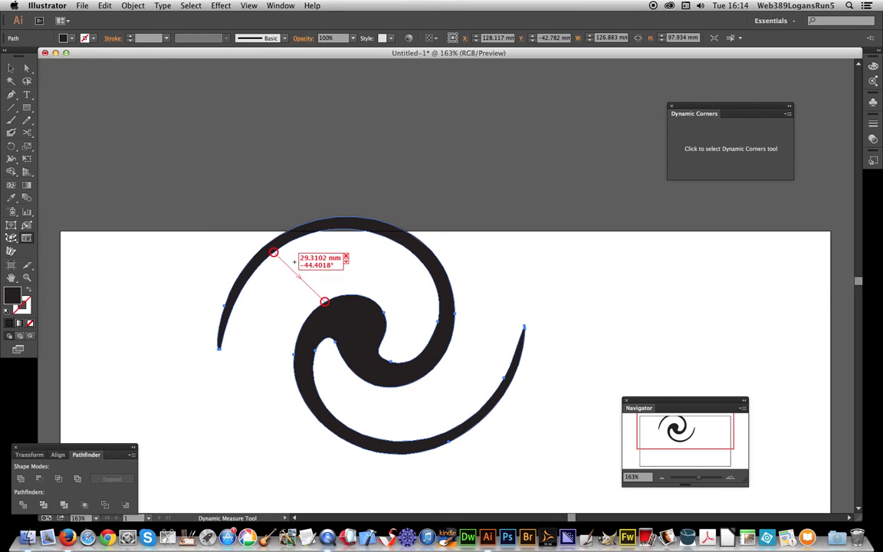
mouse_move(361, 271)
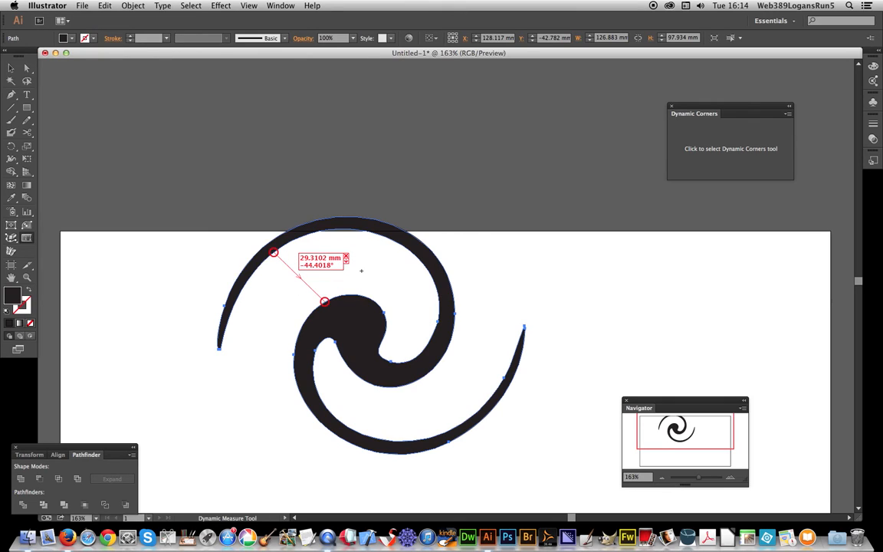
mouse_move(361, 266)
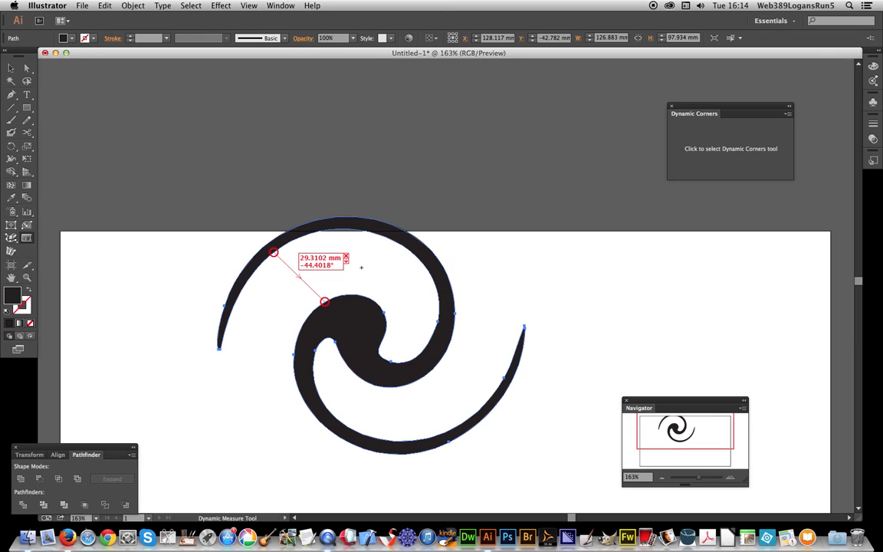